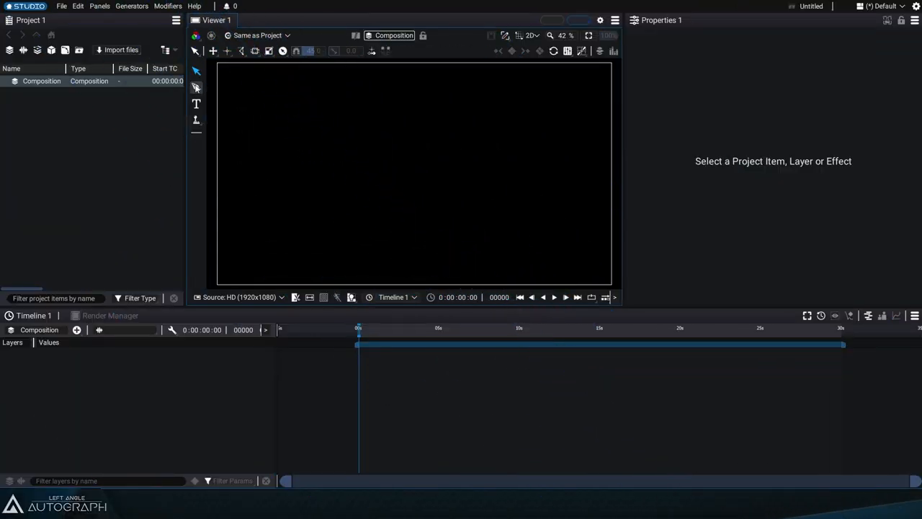
Draw an ellipse with the Create Ellipse tool in the composition's upper-left area.
click(11, 219)
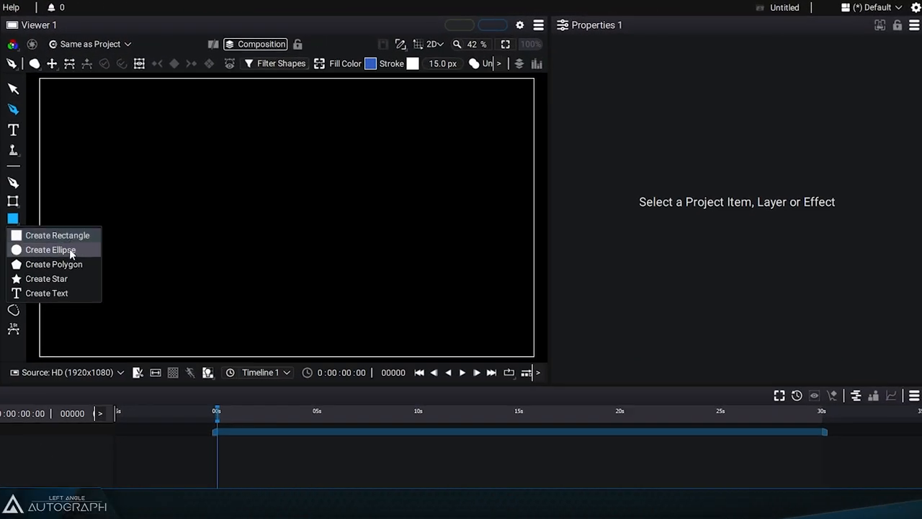
click(49, 249)
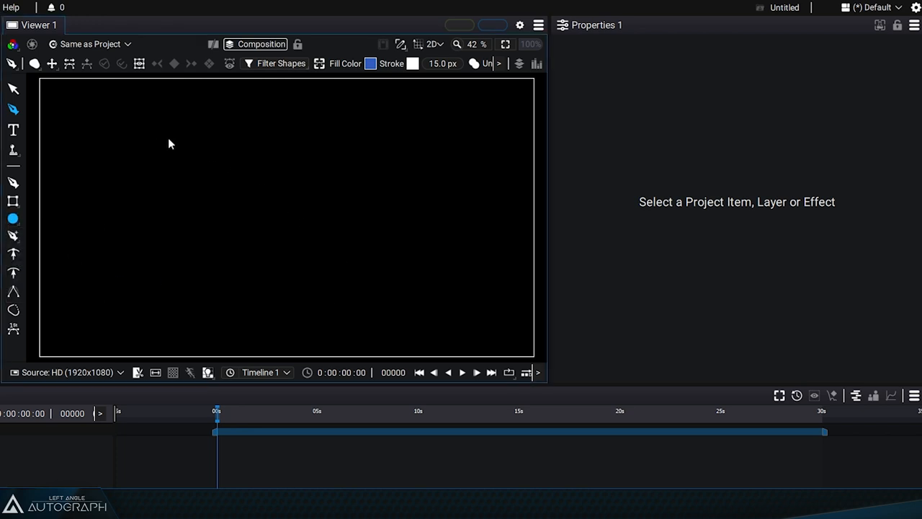
drag(144, 108, 219, 184)
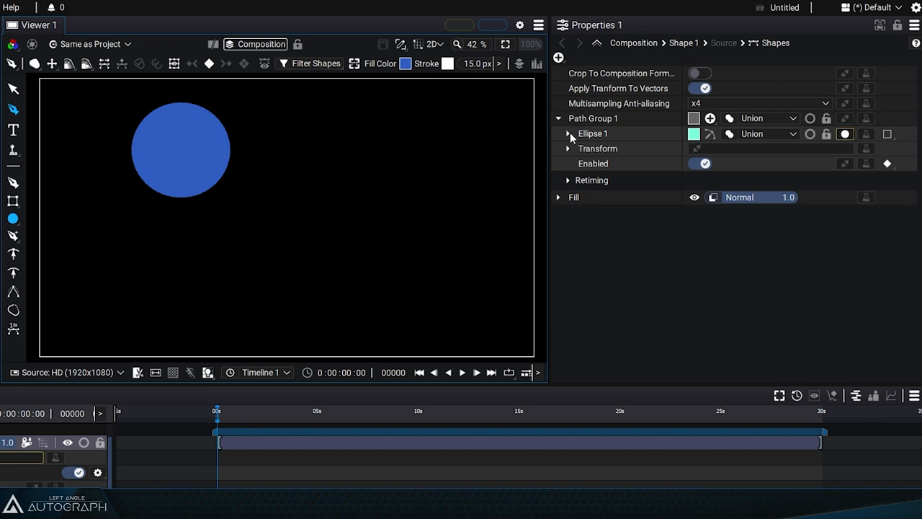
Expand the Ellipse 1 group and its Transform settings in the Properties panel.
click(569, 132)
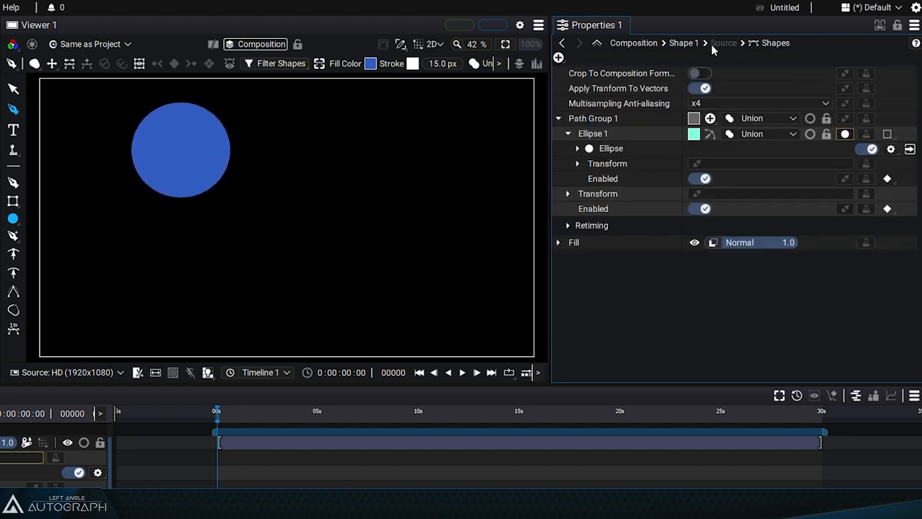
click(568, 163)
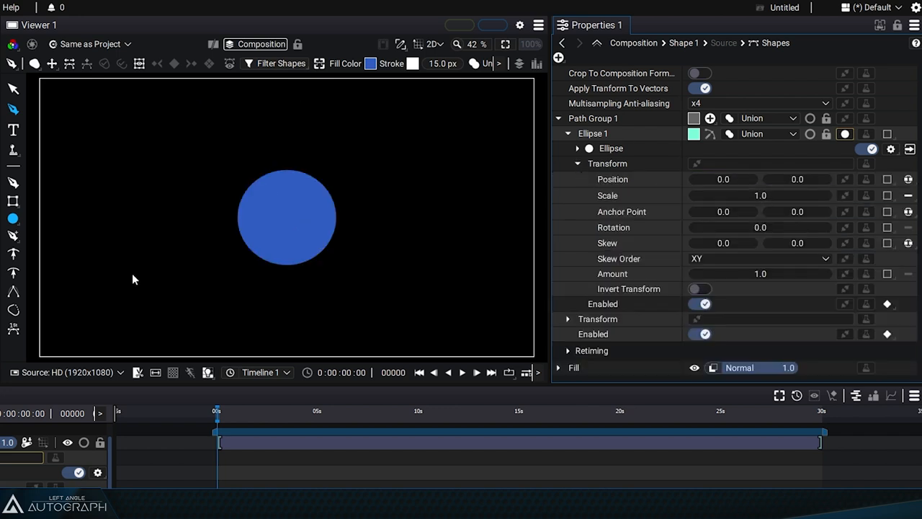
mouse_move(664, 207)
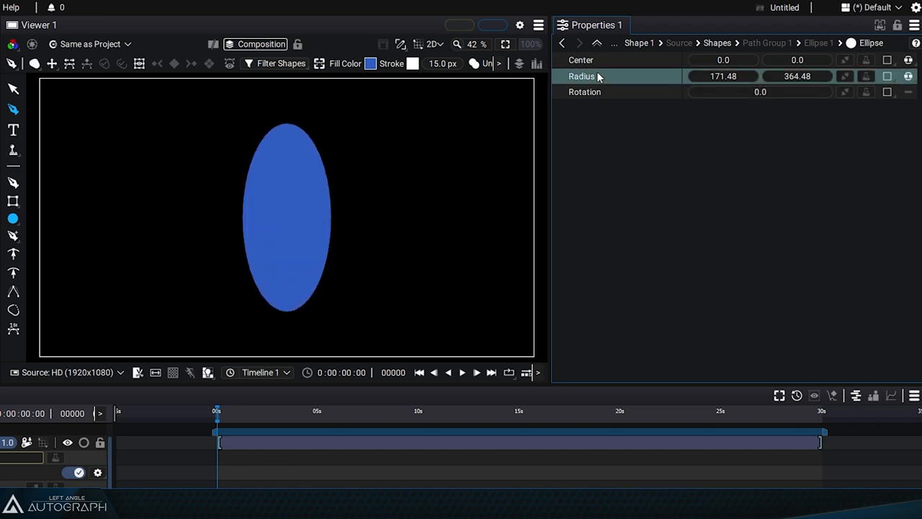
Set the ellipse radius to 150.0.
click(723, 75)
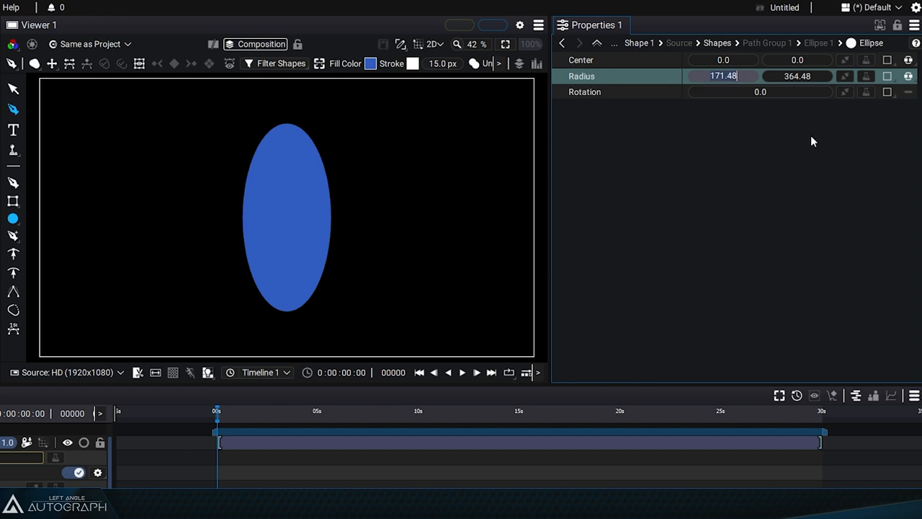
text(150.0)
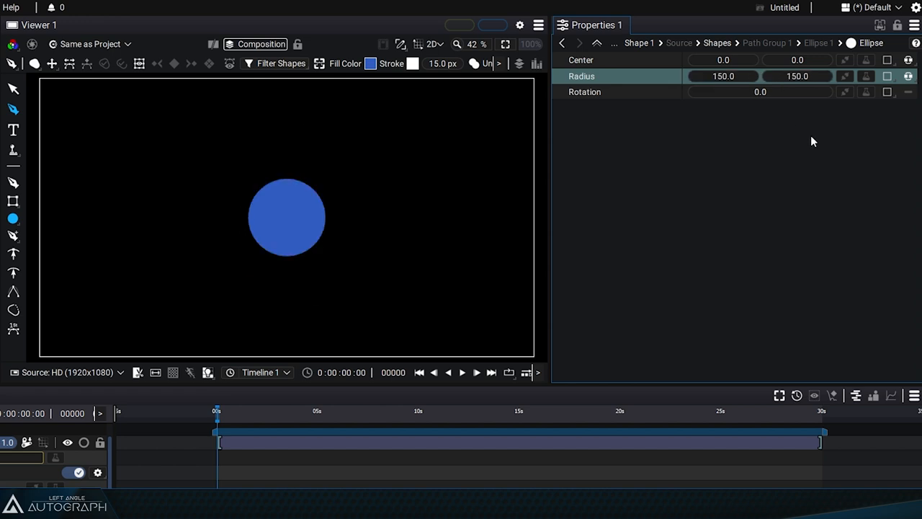
mouse_move(641, 84)
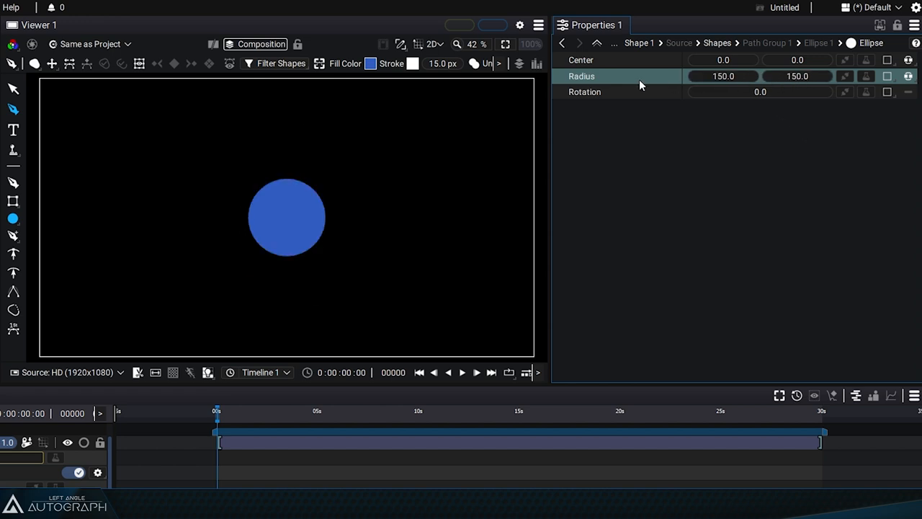
Switch the radius dimension mode to Single, giving a 350 radius.
click(907, 75)
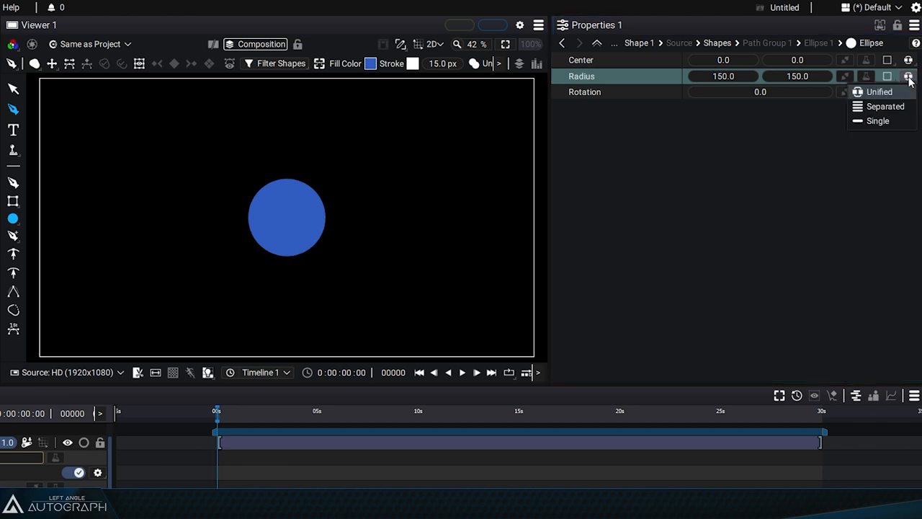
mouse_move(880, 121)
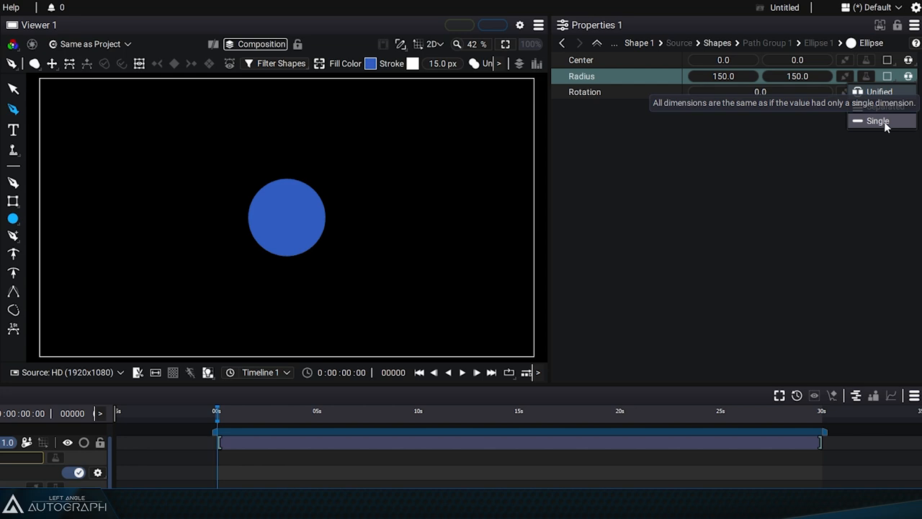
click(875, 121)
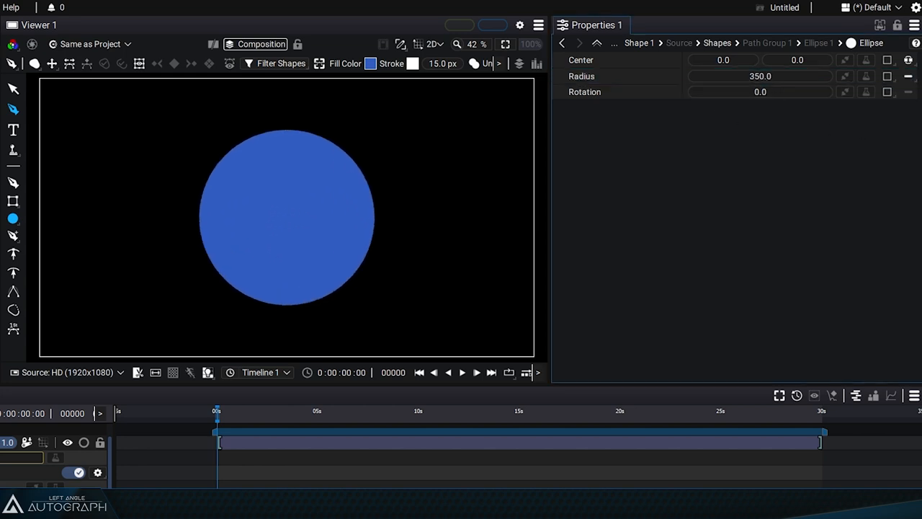